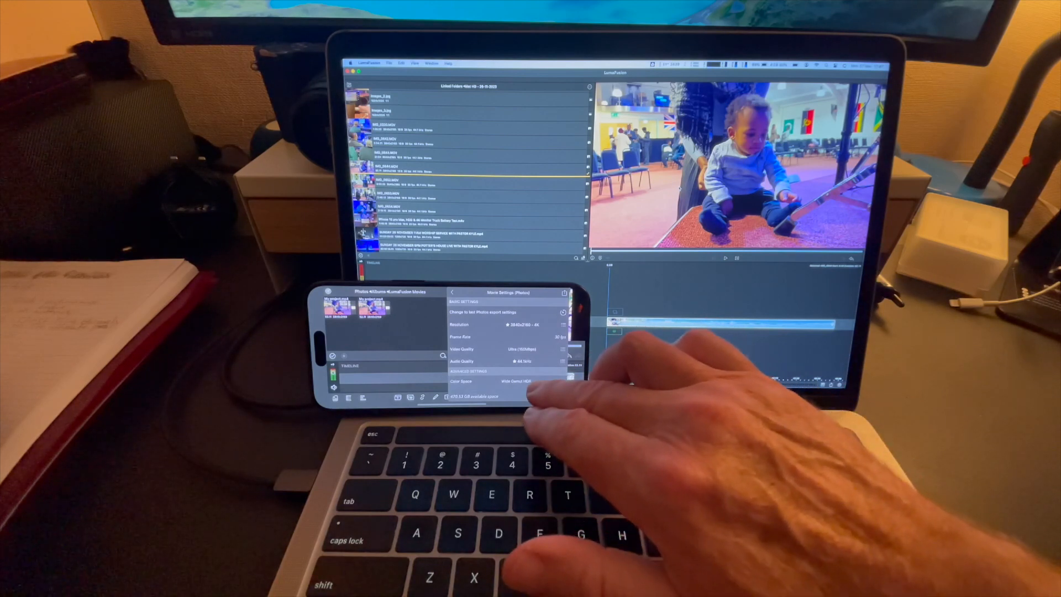
{"action": "scroll", "scroll_direction": "down", "scroll_amount": 3}
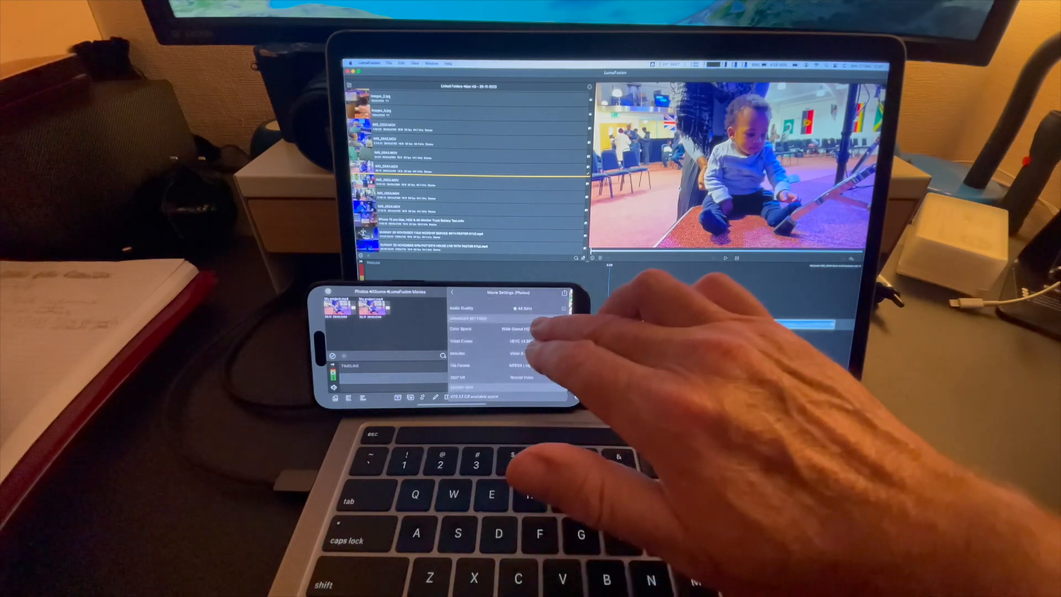